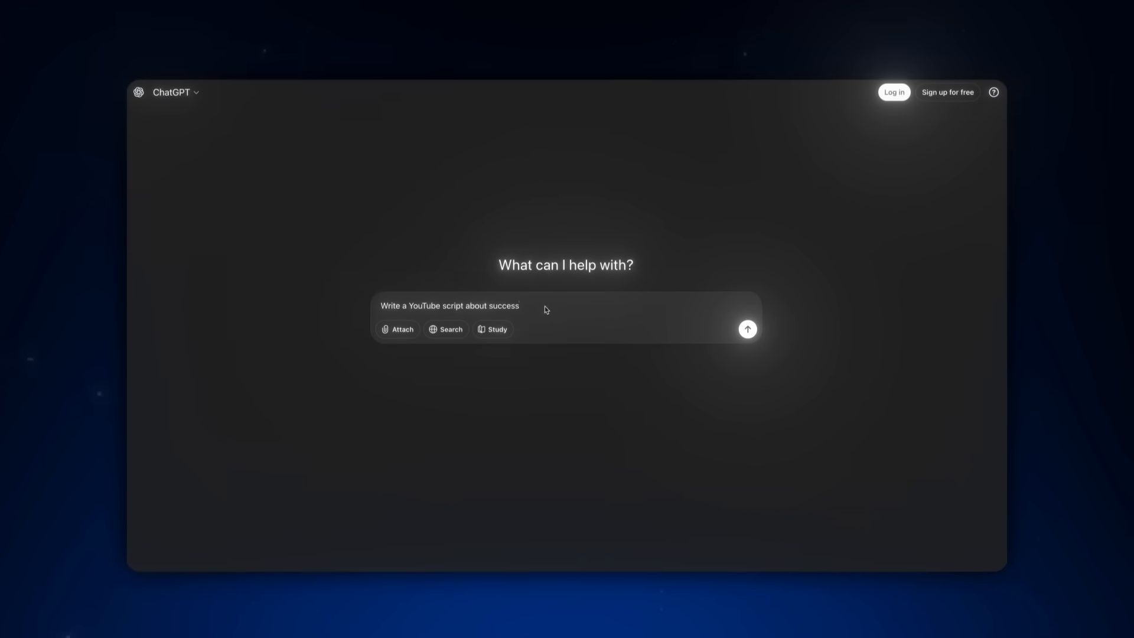
- Add an AI Chat node to the board from the left toolbar
{"action": "left_click", "coordinate": [748, 329]}
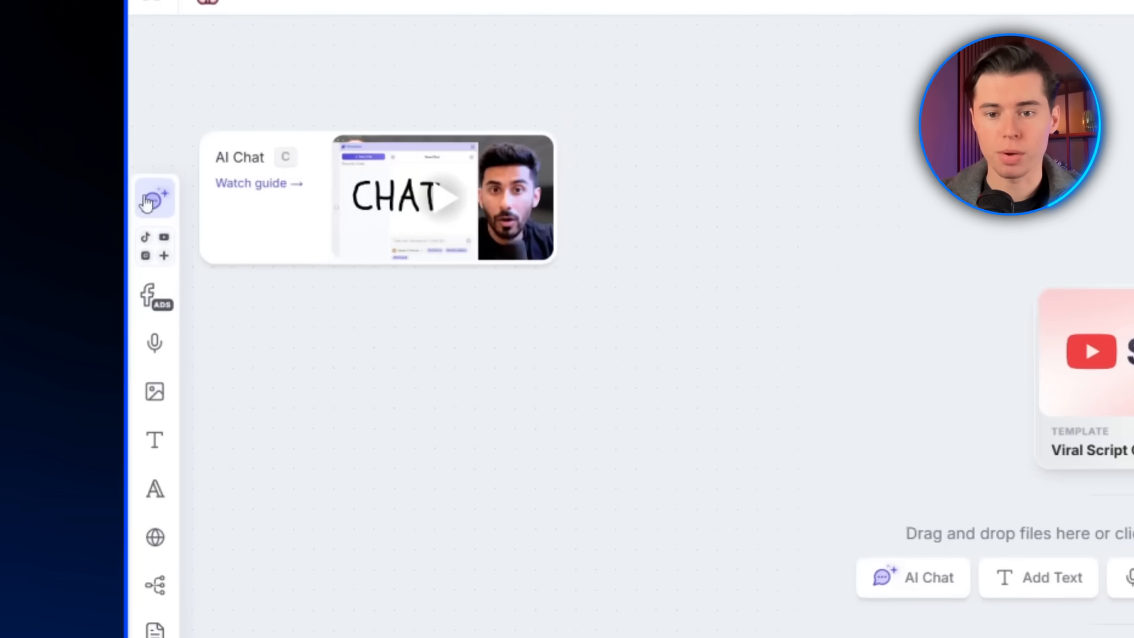
{"action": "left_click", "coordinate": [154, 198]}
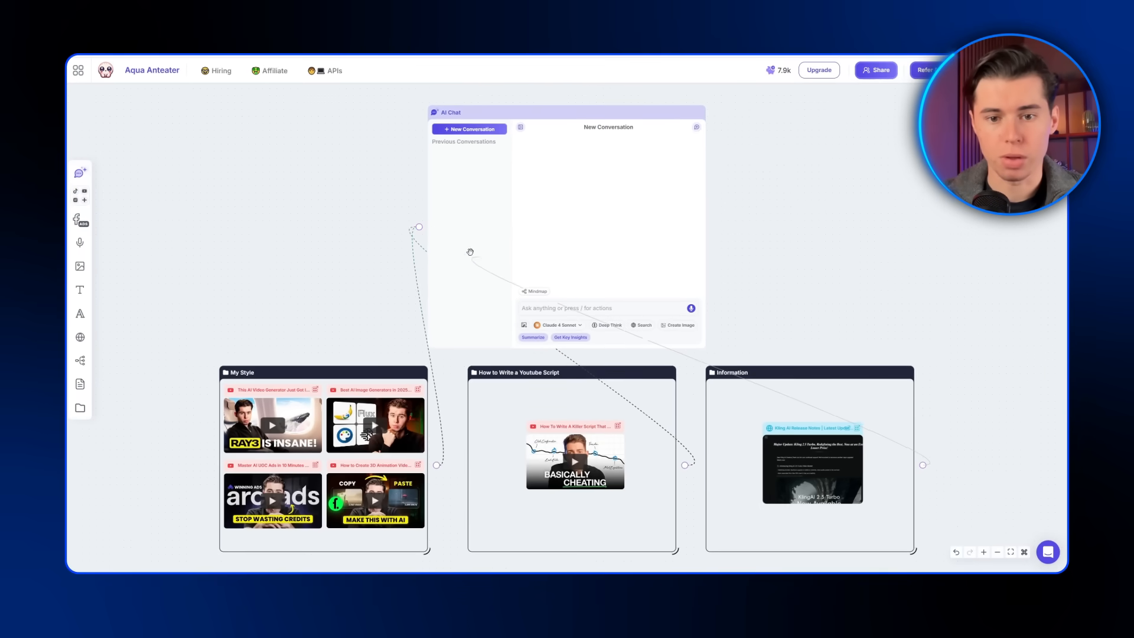
- Switch the chat's AI model to Claude 4 Sonnet
{"action": "left_click", "coordinate": [556, 324]}
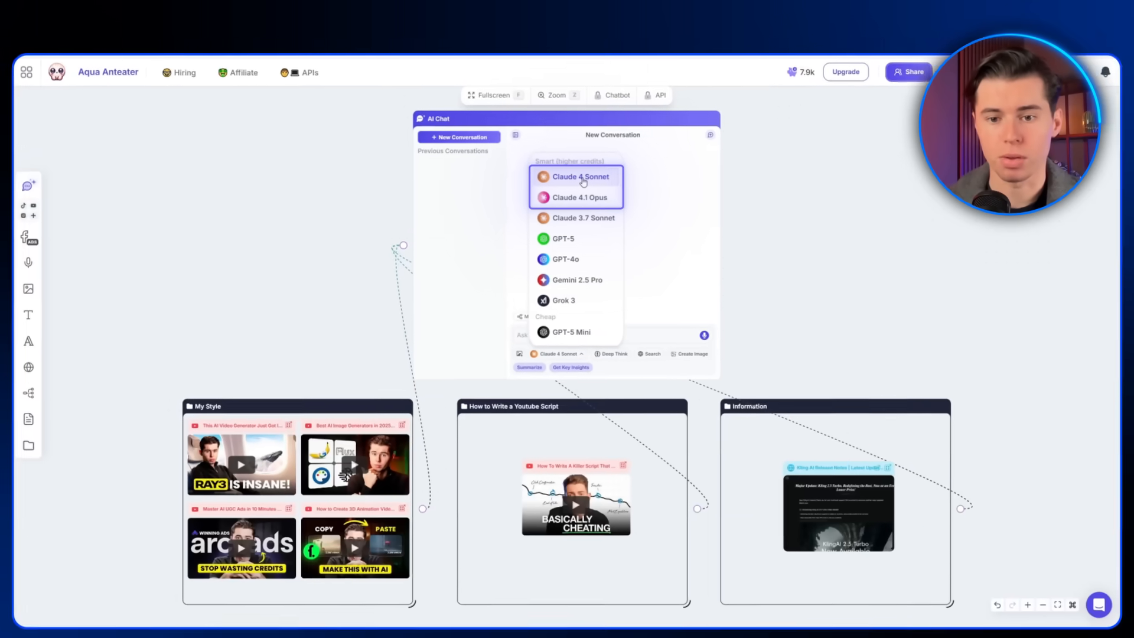
{"action": "left_click", "coordinate": [570, 177]}
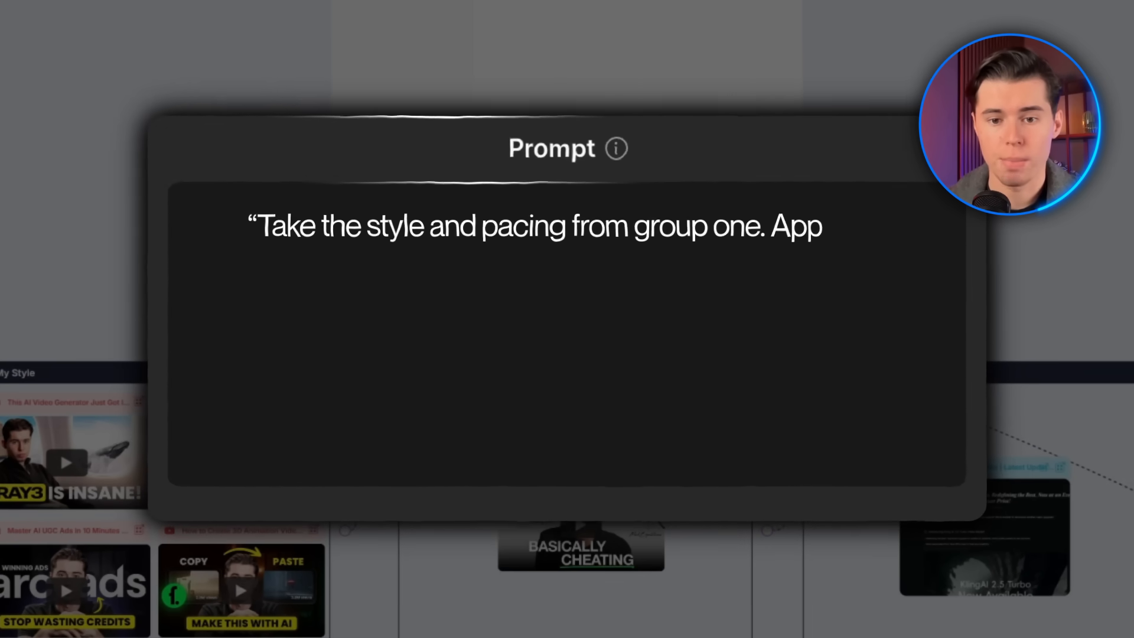
- Prompt the chat for a Kling 2.5 Turbo script using group one style, group two principles
{"action": "type", "text": "ly the scriptwriting principles from group two. Then use the raw material from group three as the topic. Output a"}
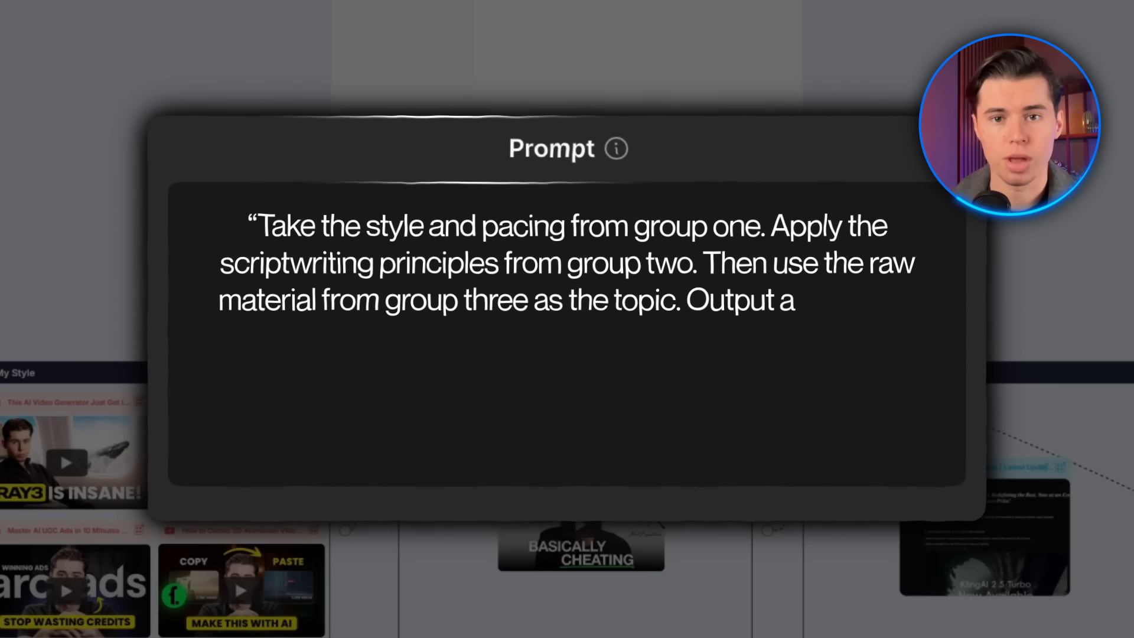
{"action": "type", "text": "complete YouTube script that matches my"}
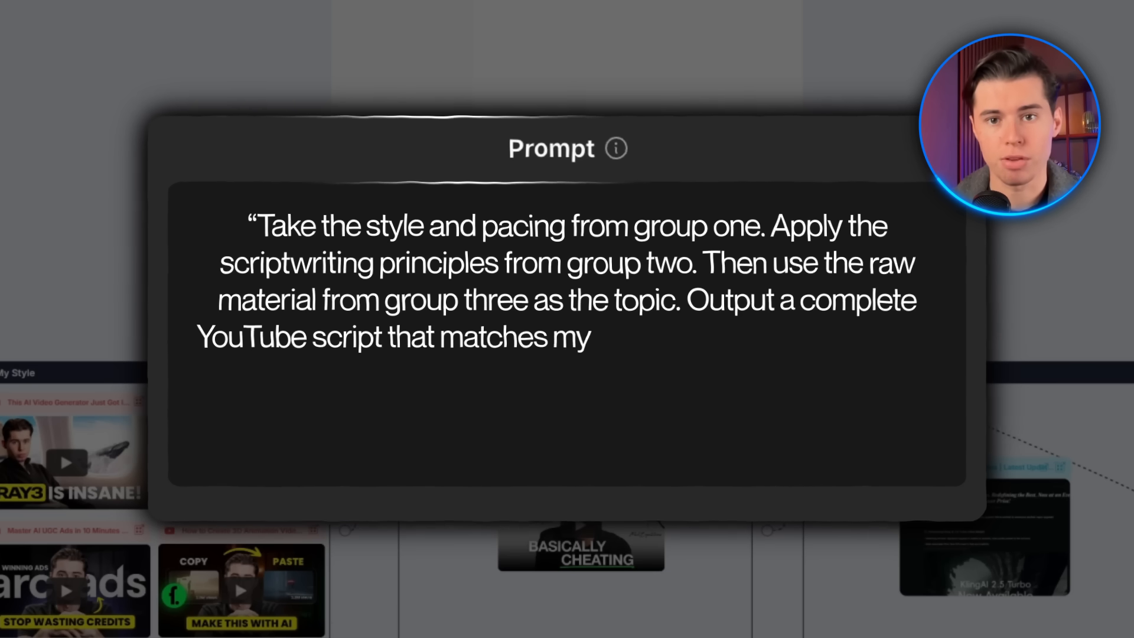
{"action": "type", "text": "tone, follows the framework, and turn"}
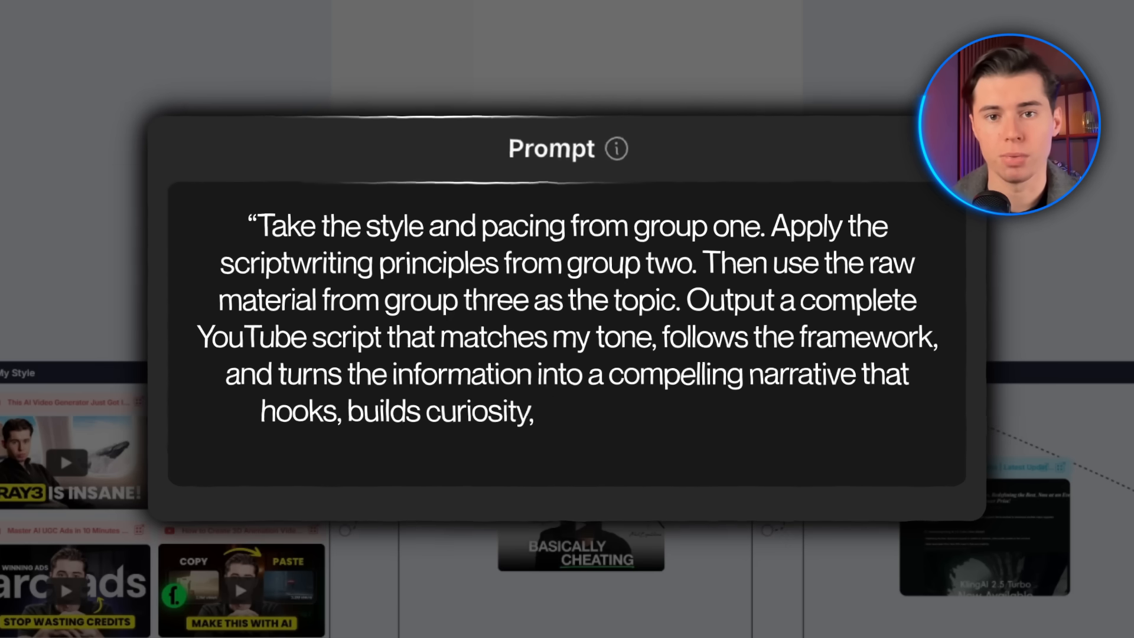
{"action": "type", "text": "delivers the value, and ends with a str"}
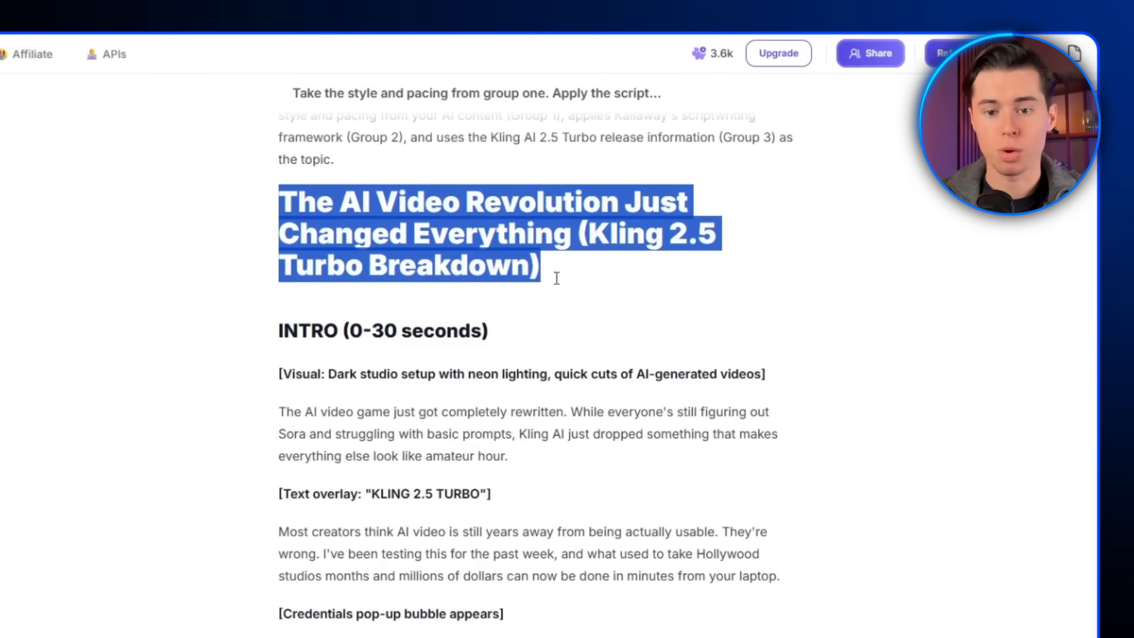
{"action": "scroll", "scroll_direction": "down", "scroll_amount": 3}
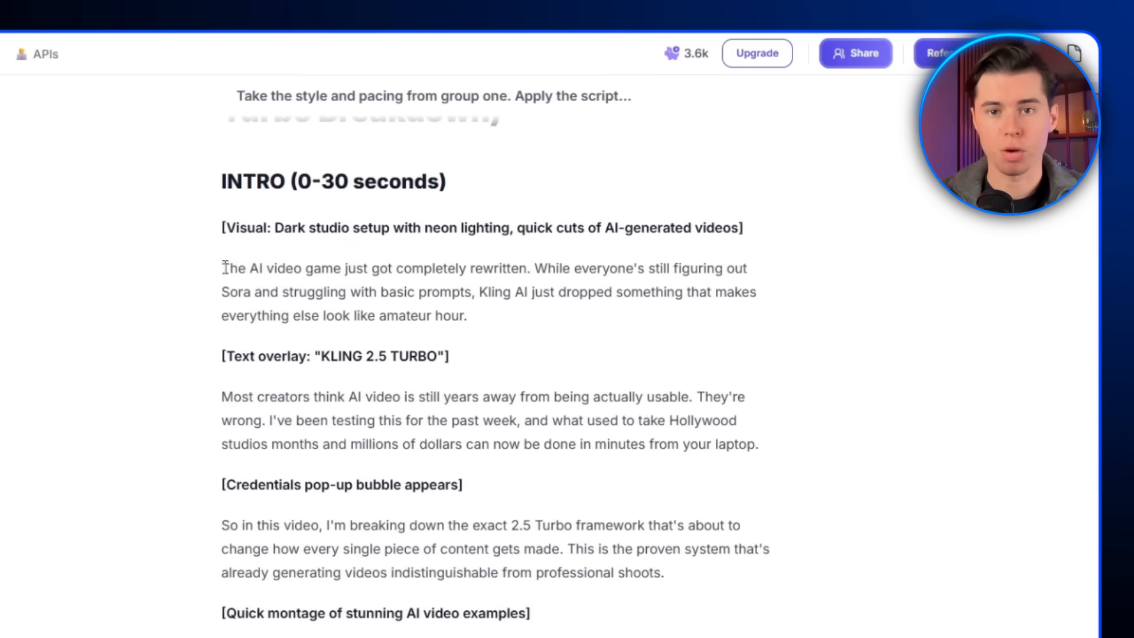
{"action": "left_click_drag", "start_coordinate": [222, 268], "coordinate": [324, 267]}
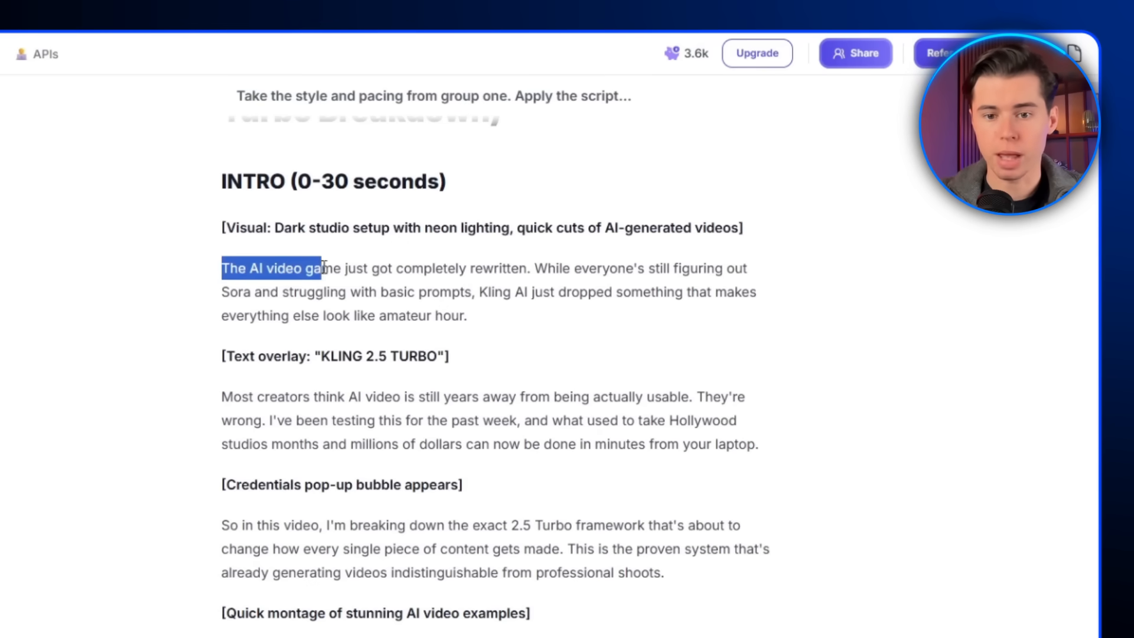
{"action": "left_click_drag", "start_coordinate": [319, 269], "coordinate": [530, 268]}
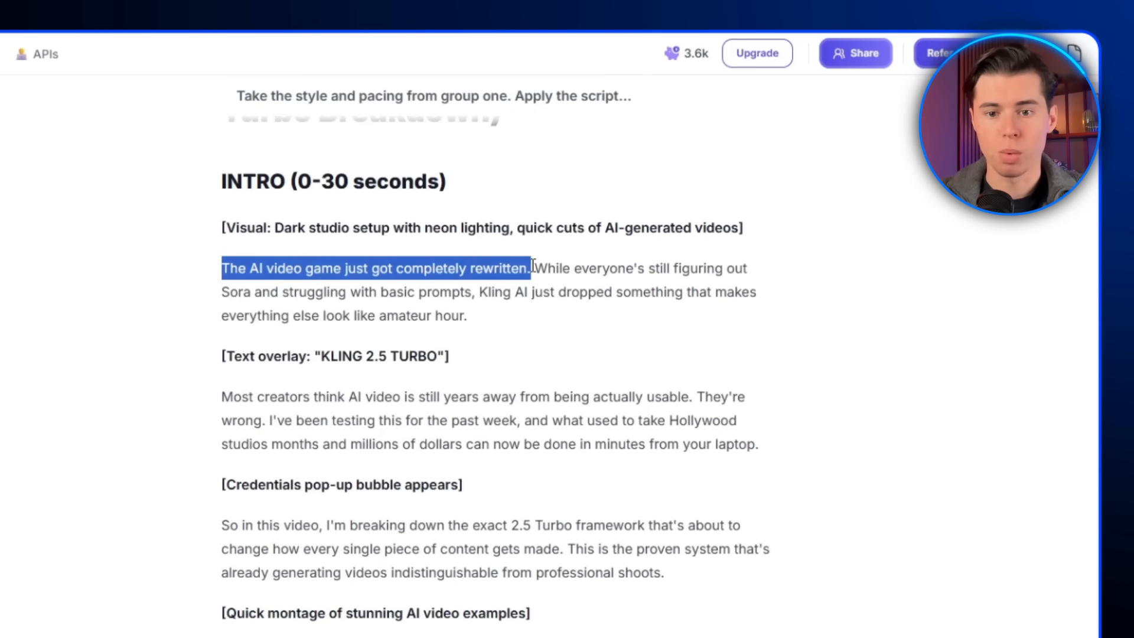
{"action": "mouse_move", "coordinate": [603, 320]}
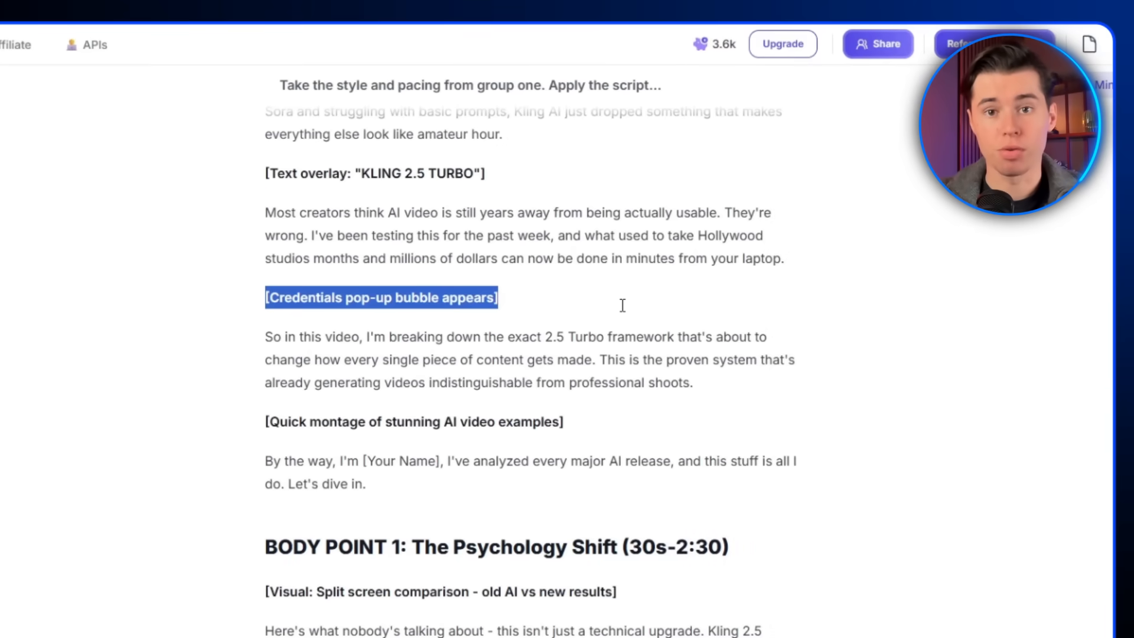
{"action": "scroll", "scroll_direction": "down", "scroll_amount": 3}
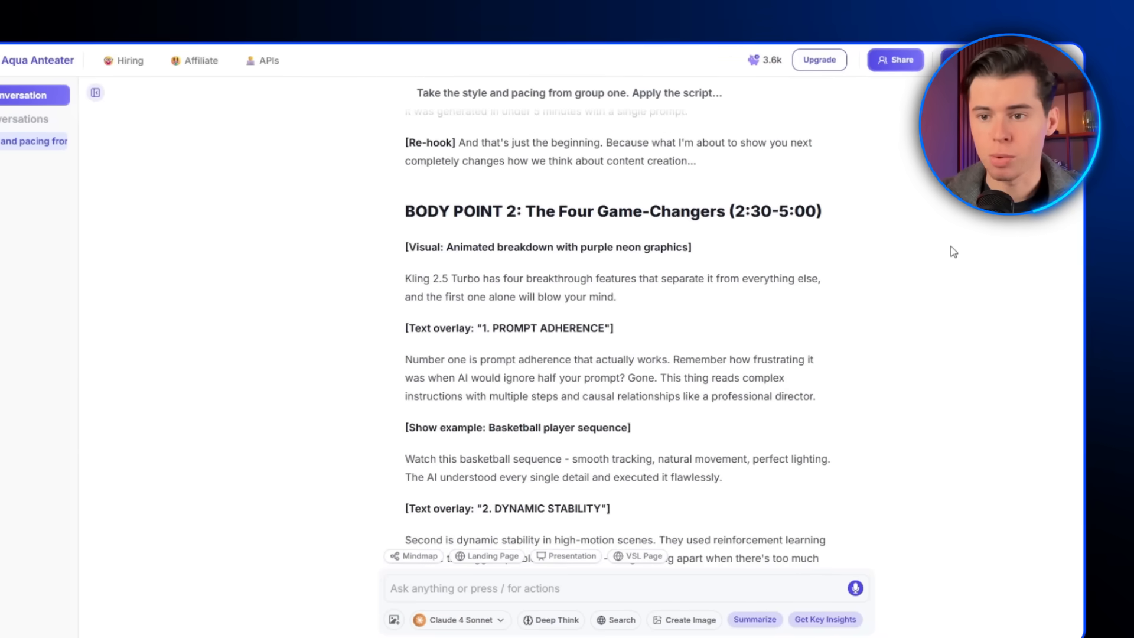
{"action": "scroll", "scroll_direction": "down", "scroll_amount": 3}
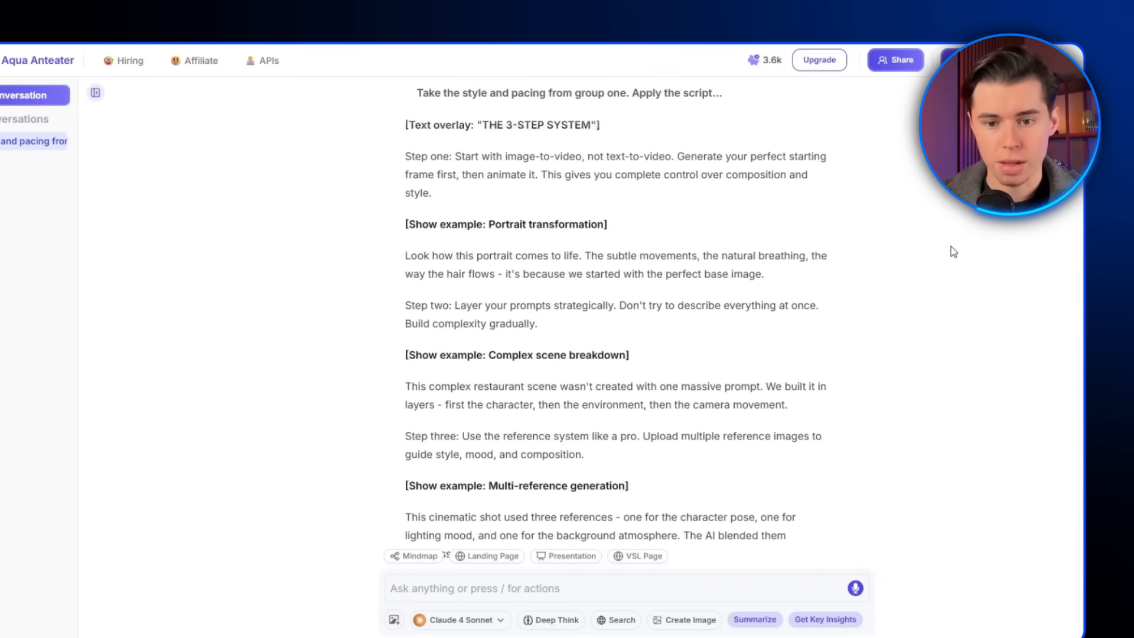
{"action": "scroll", "scroll_direction": "down", "scroll_amount": 3}
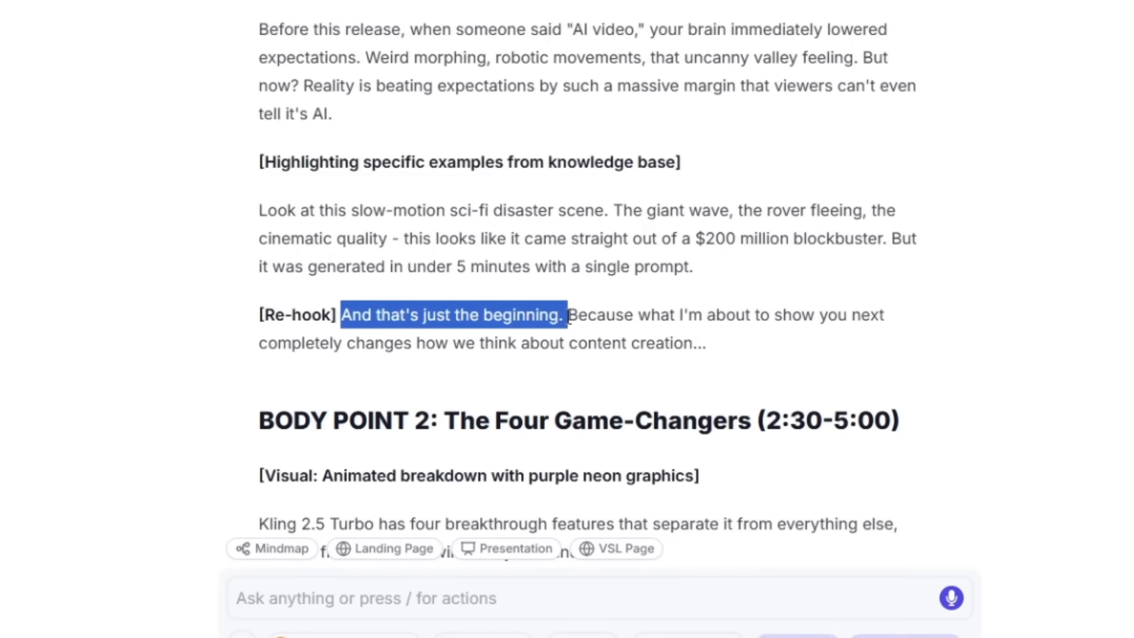
{"action": "scroll", "scroll_direction": "down", "scroll_amount": 3}
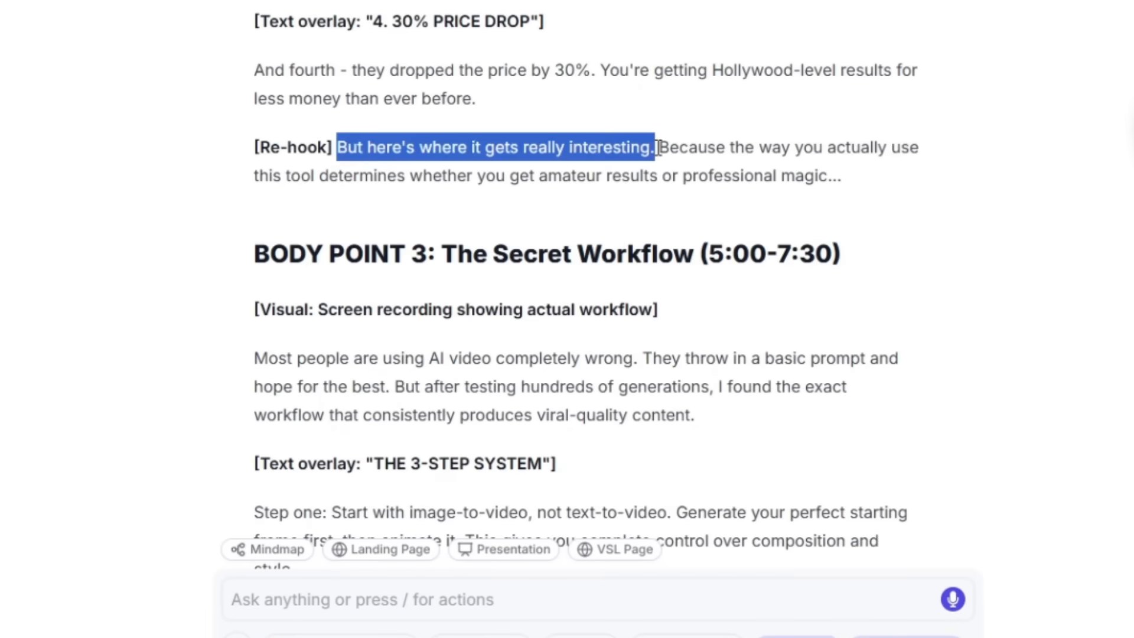
{"action": "scroll", "scroll_direction": "down", "scroll_amount": 3}
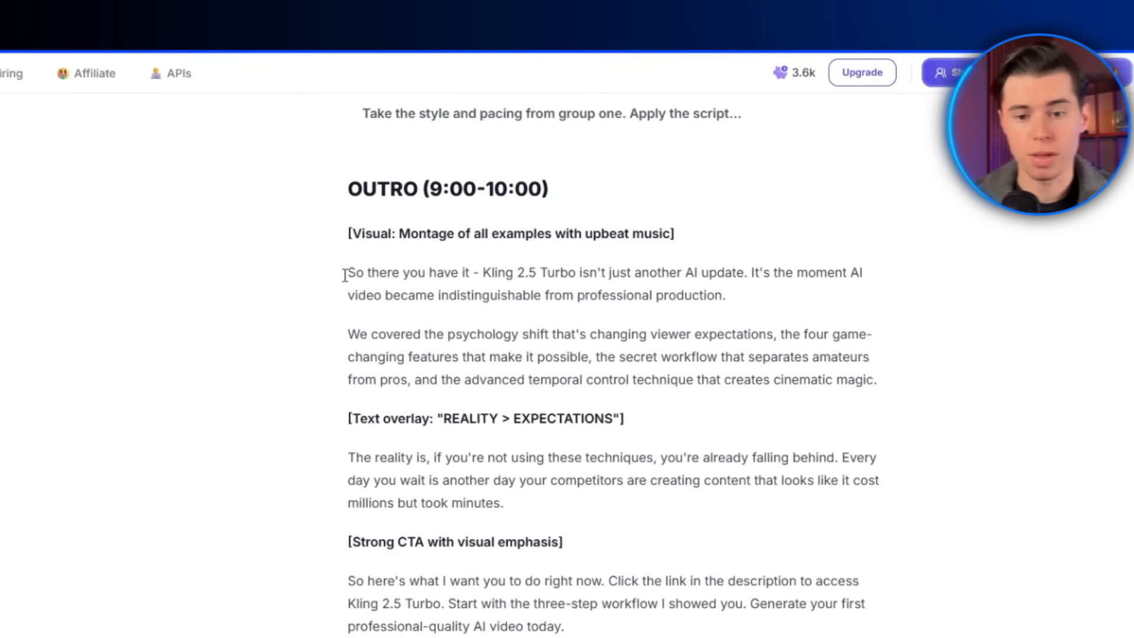
{"action": "left_click_drag", "start_coordinate": [348, 273], "coordinate": [726, 313]}
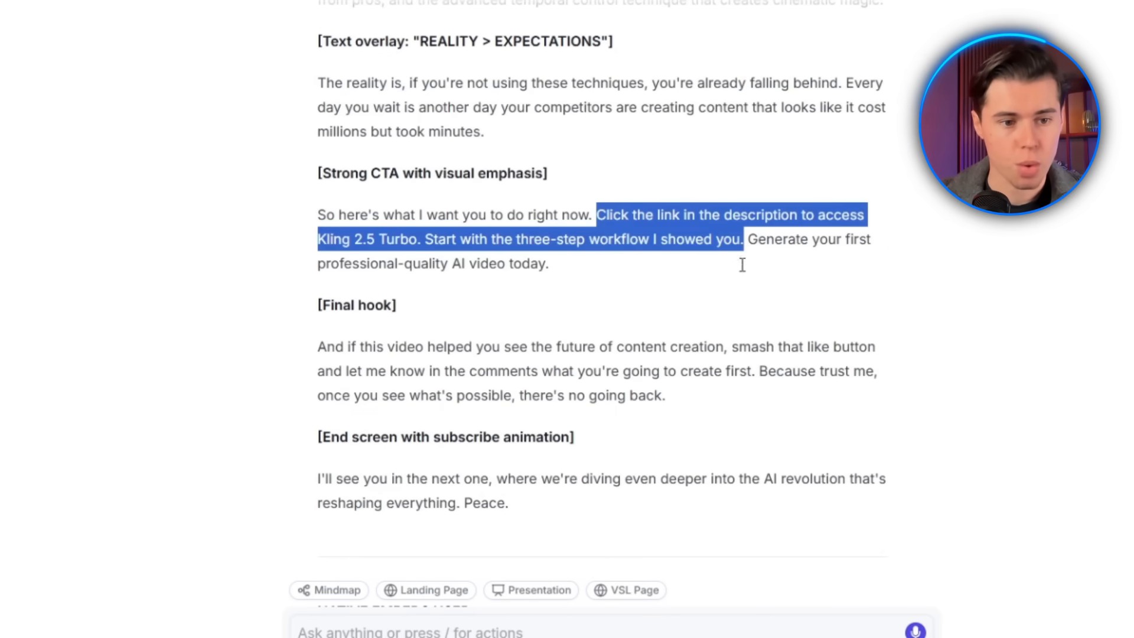
{"action": "scroll", "scroll_direction": "down", "scroll_amount": 3}
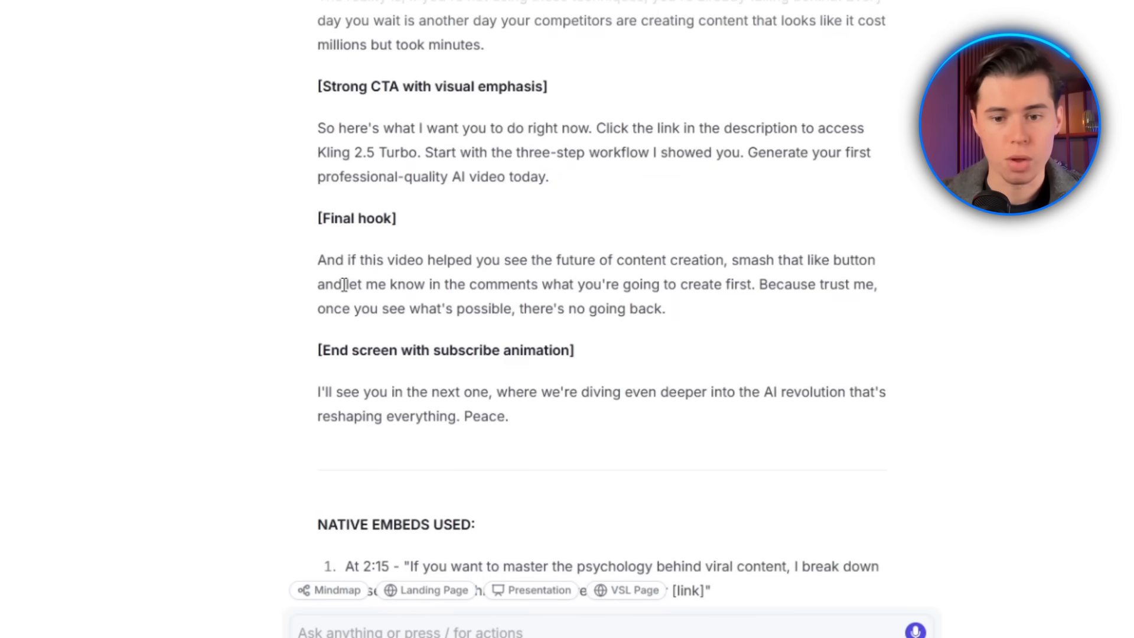
{"action": "left_click_drag", "start_coordinate": [345, 283], "coordinate": [757, 283]}
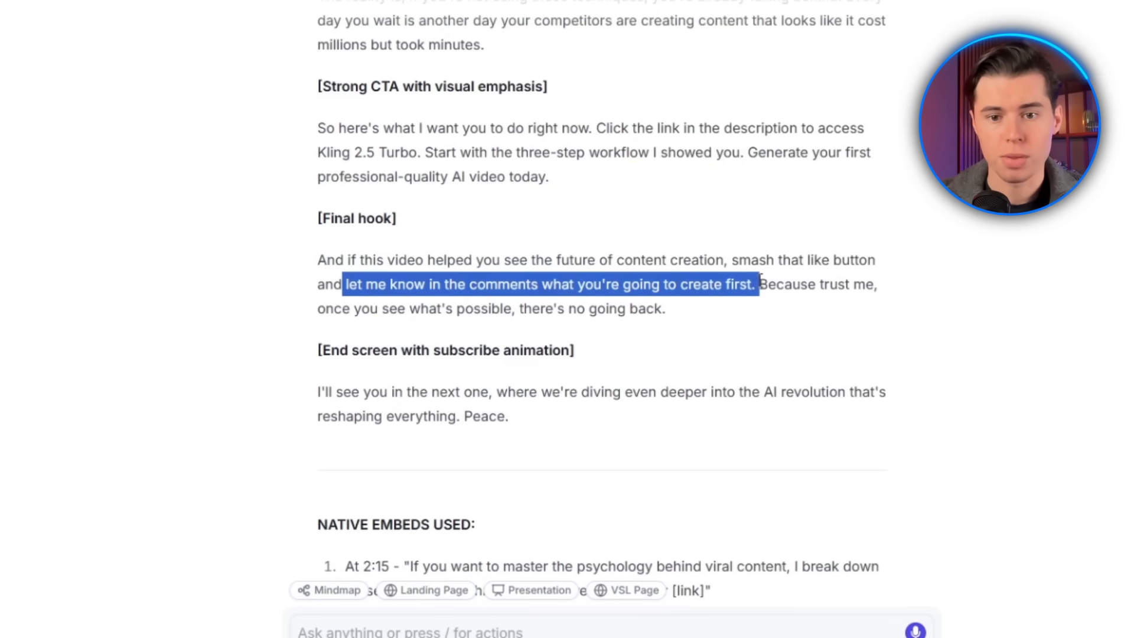